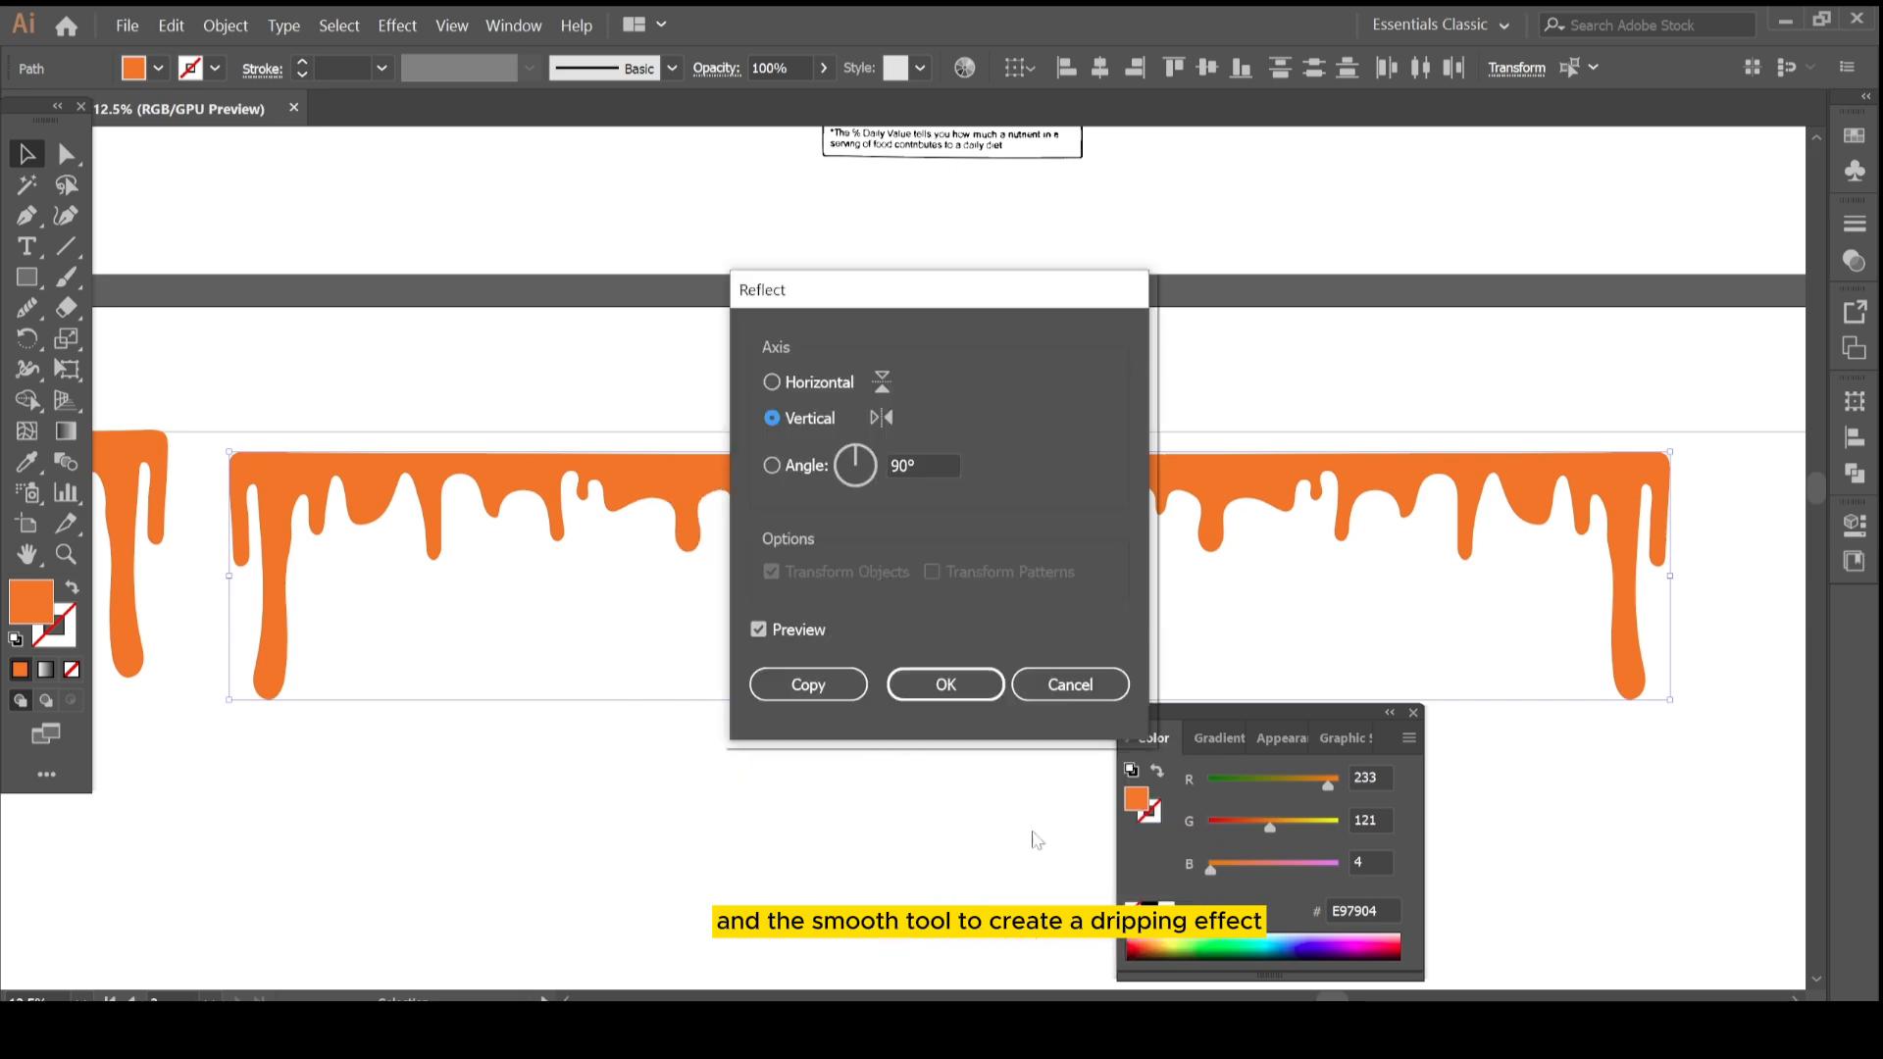
Step: Mirror-copy the orange drip piece and join it onto the border to lengthen the top strip
left_click(944, 684)
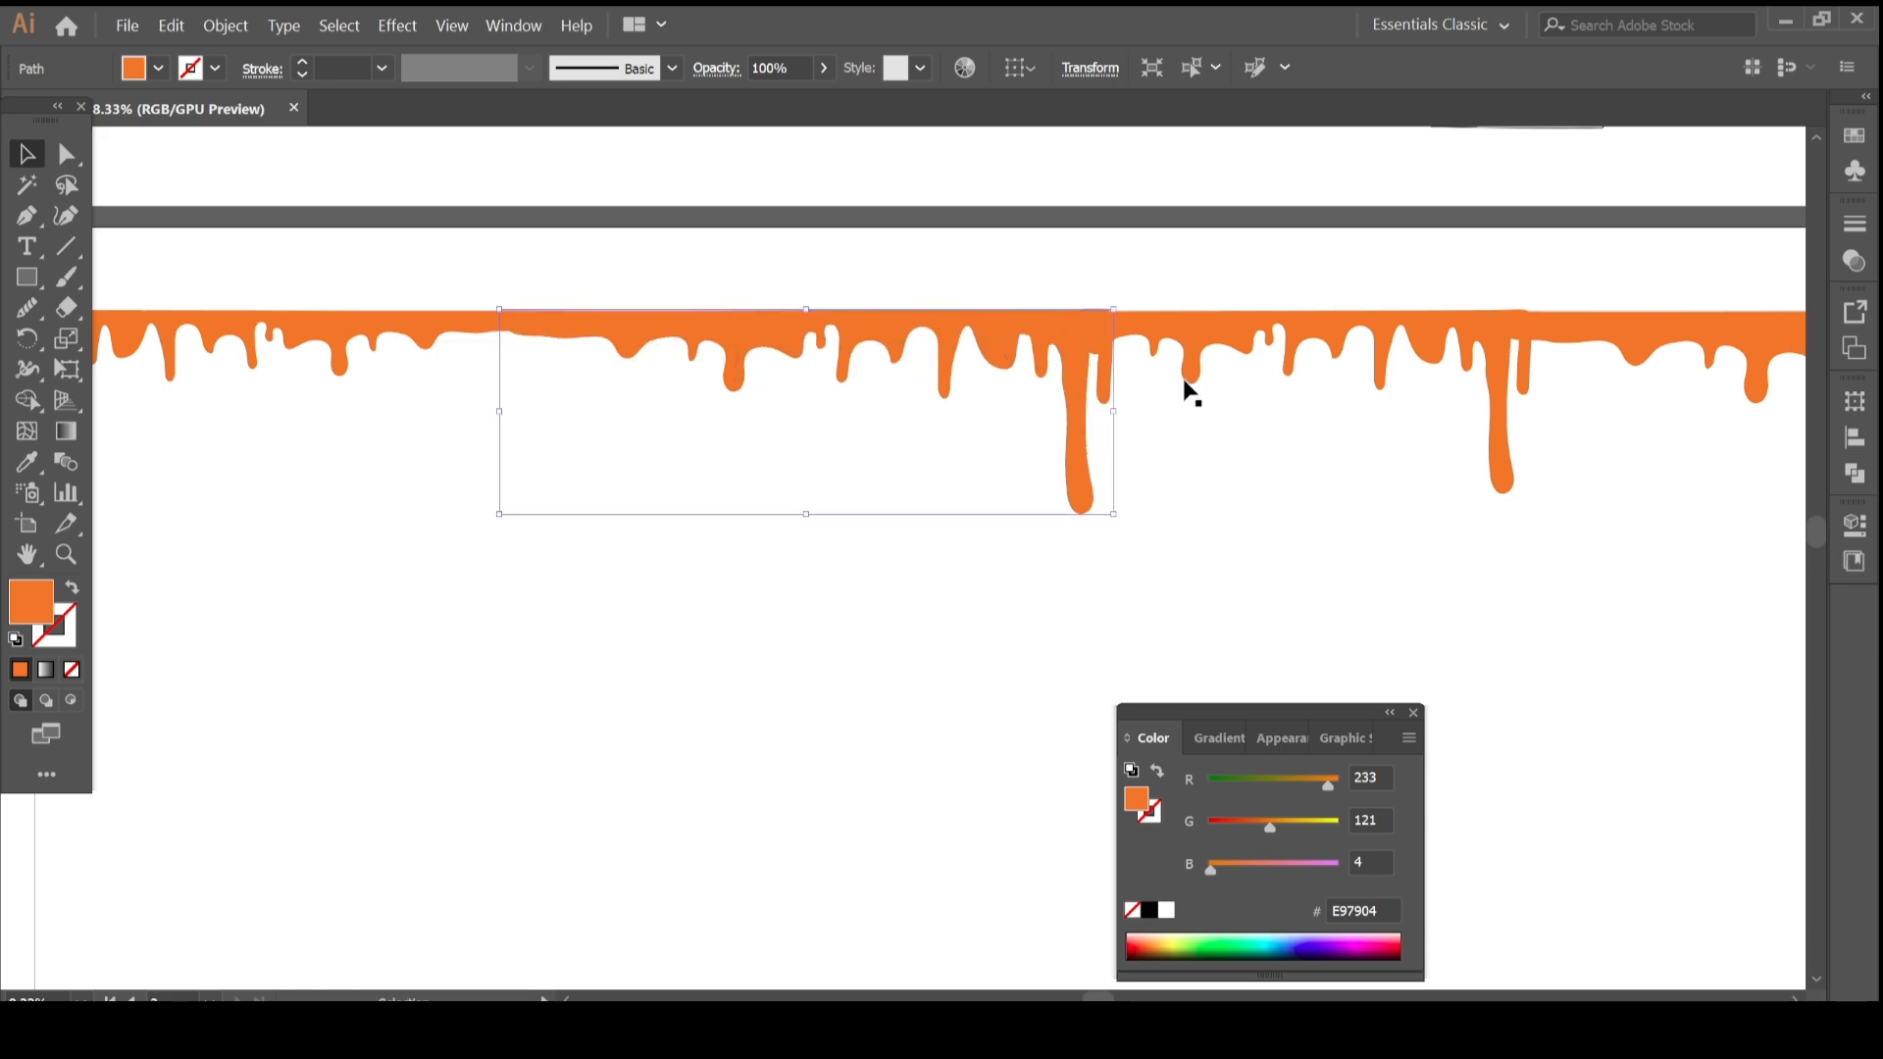
left_click_drag(1188, 390, 828, 336)
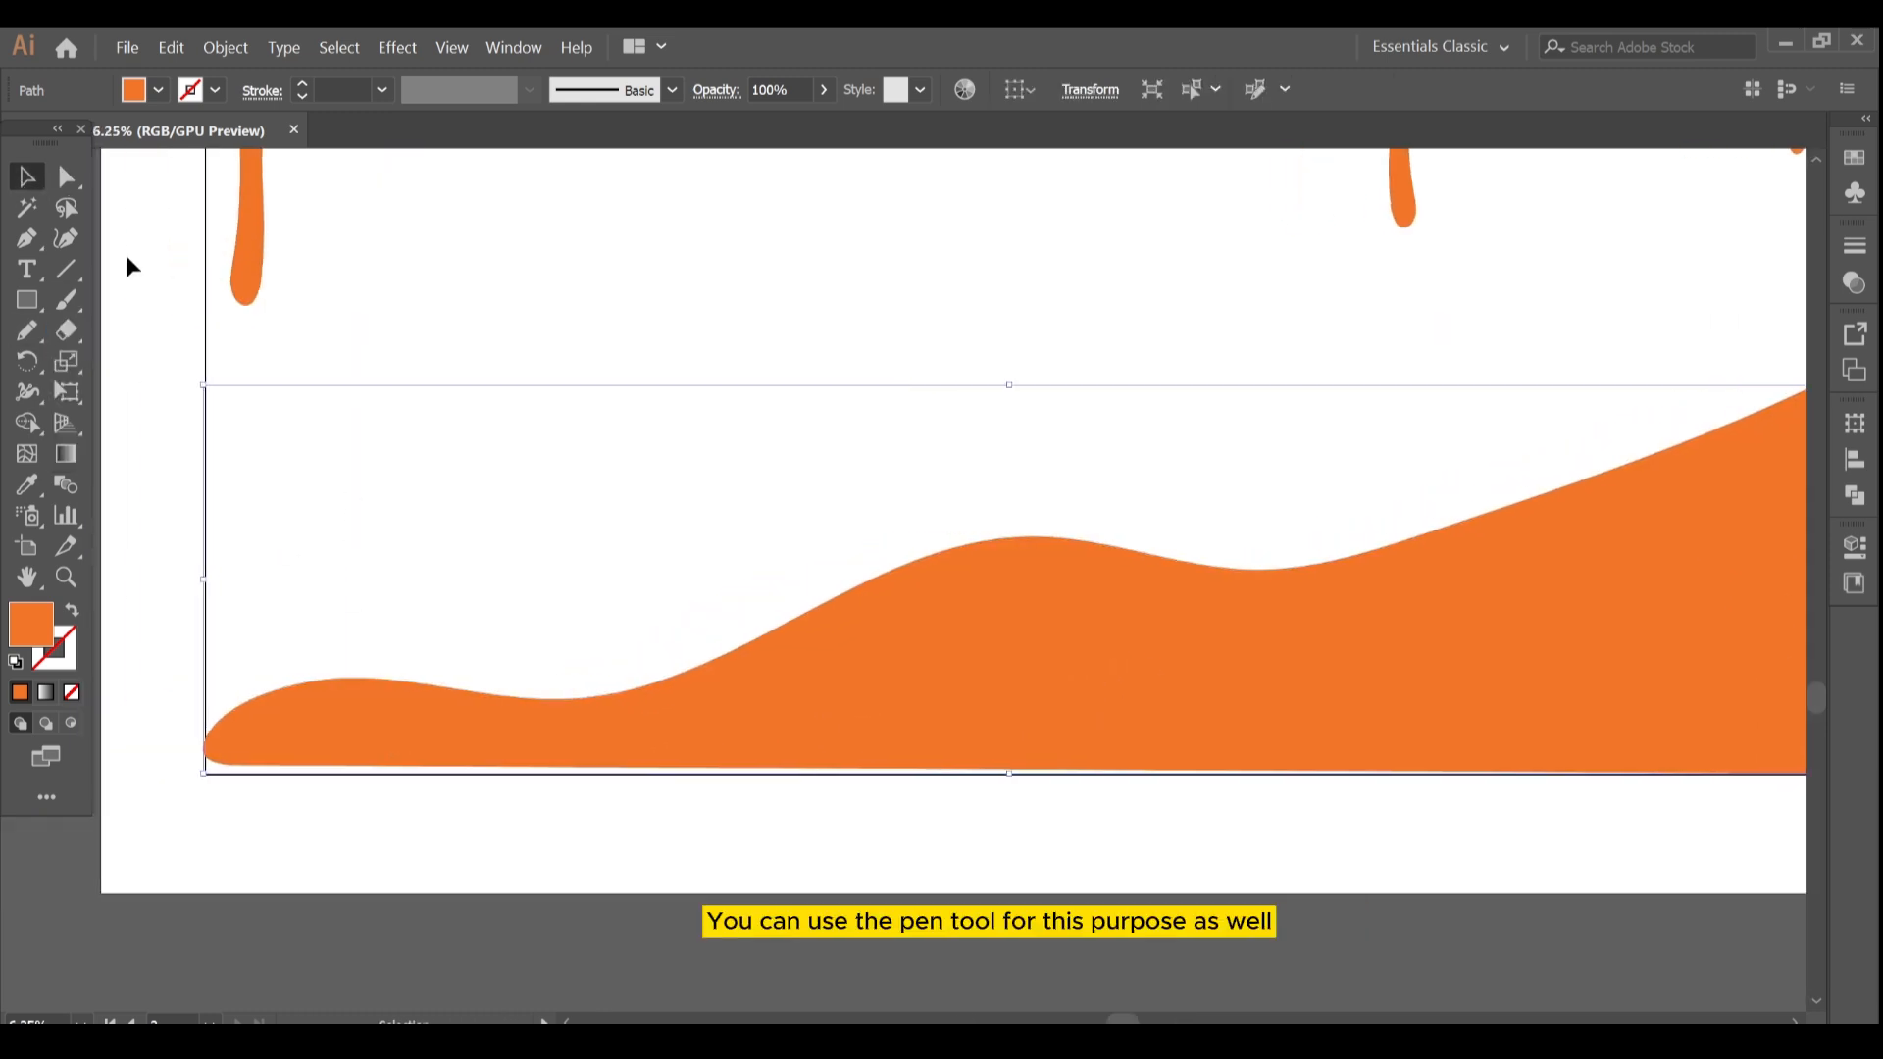
Step: Pick the drawing tool to sketch the orange wave shape for the label bottom
left_click(25, 329)
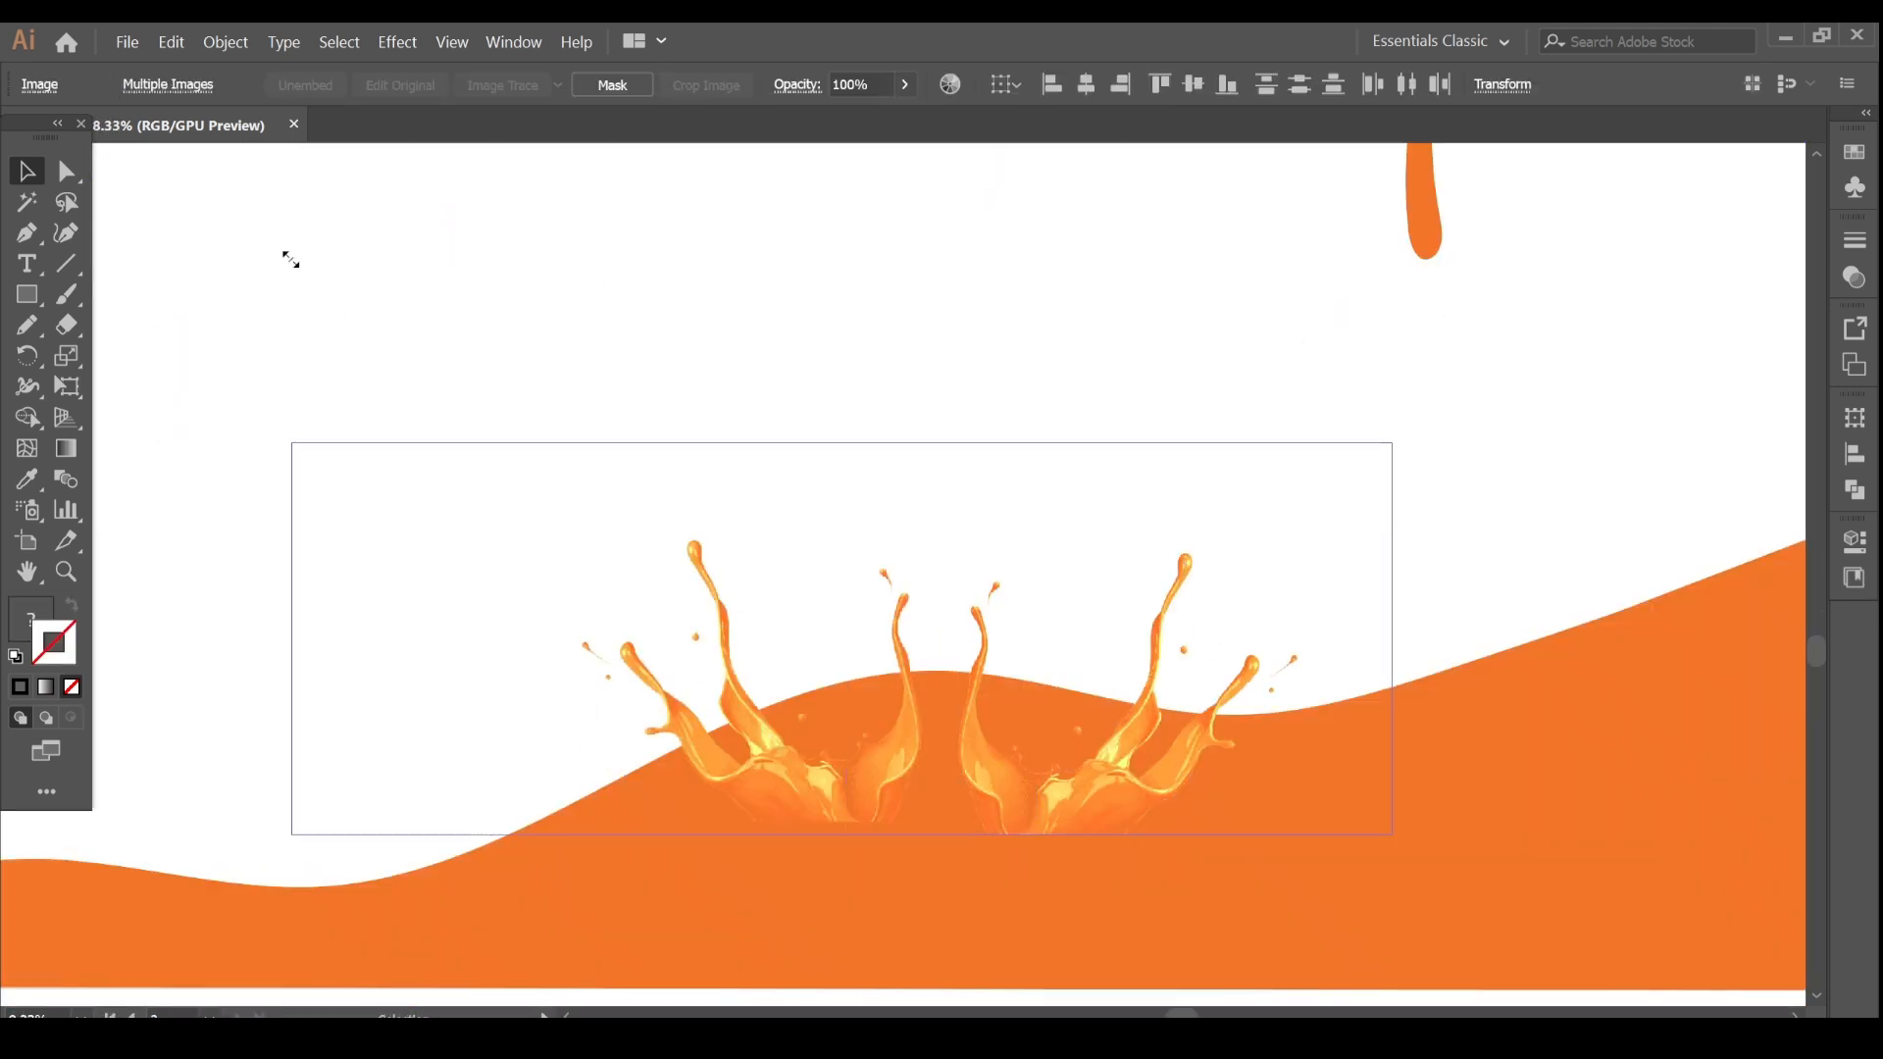
Step: Move the oranges image onto the label and tuck the juice splash behind it on the wave
scroll("down", 3)
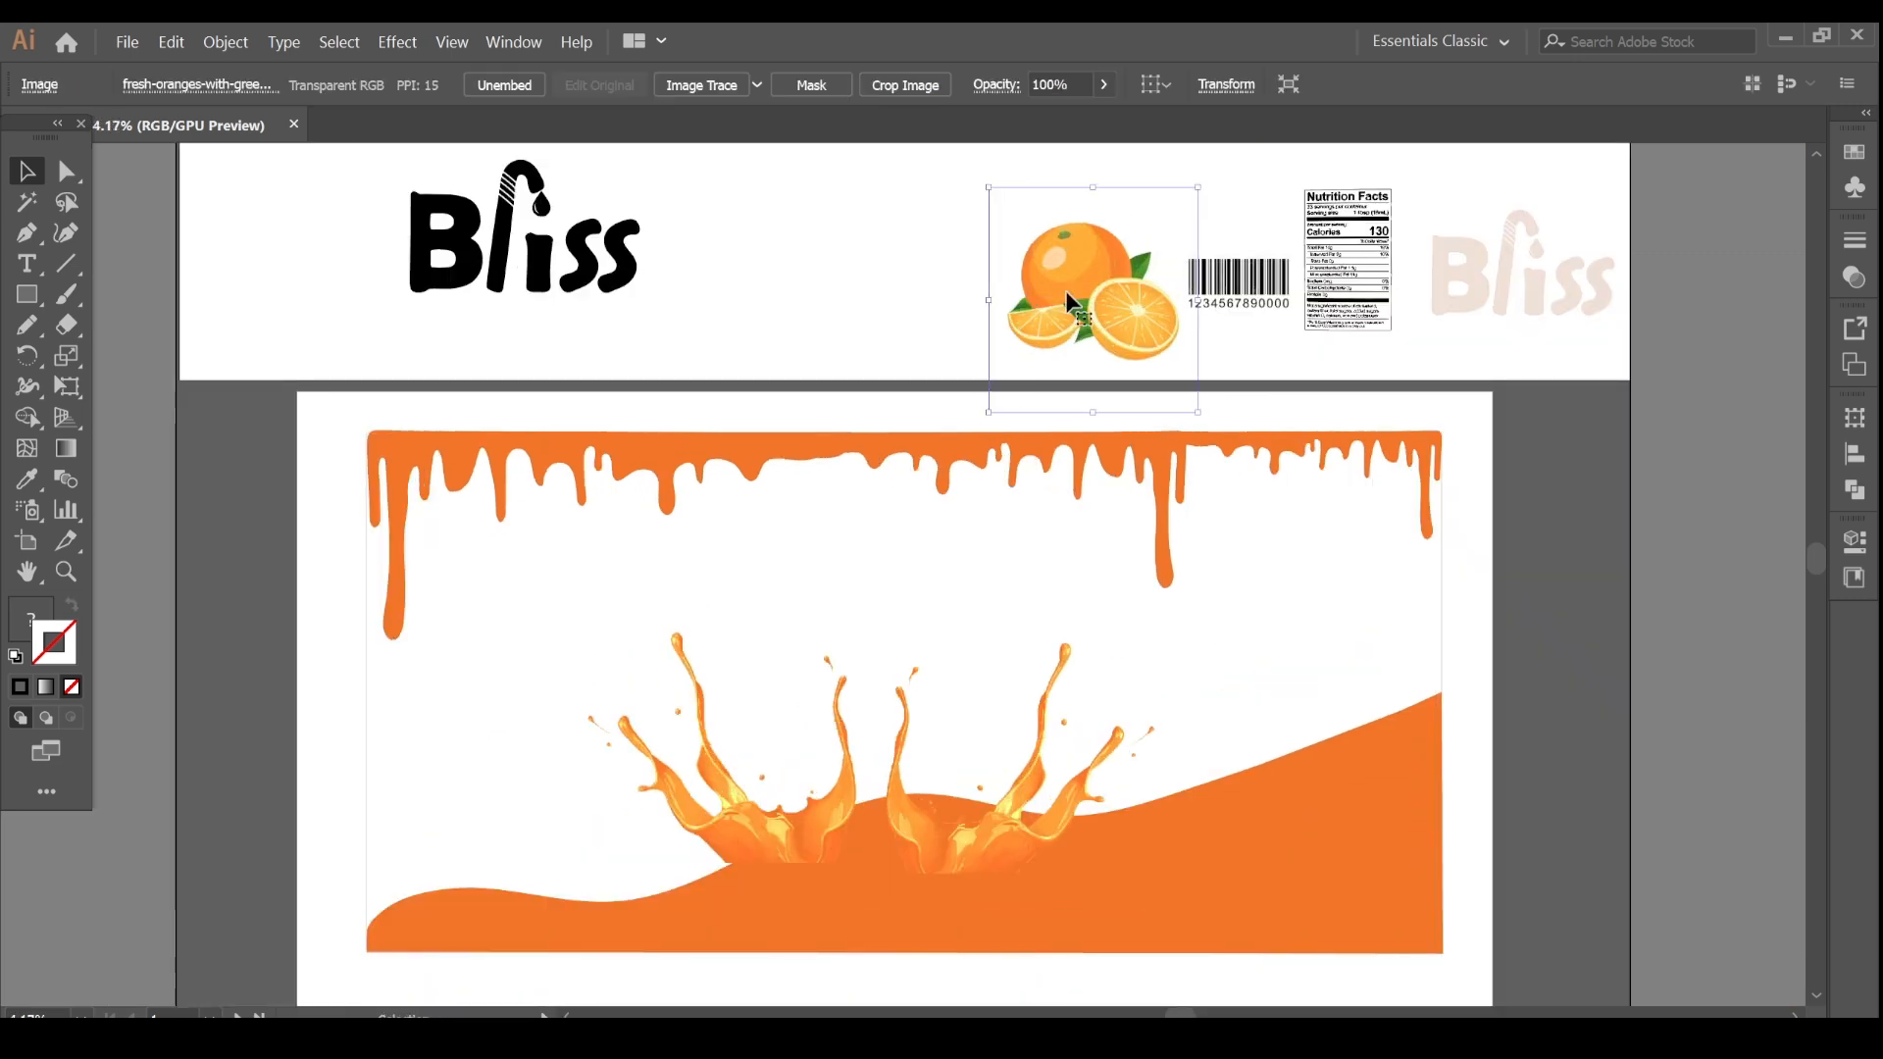
left_click_drag(1091, 298, 875, 804)
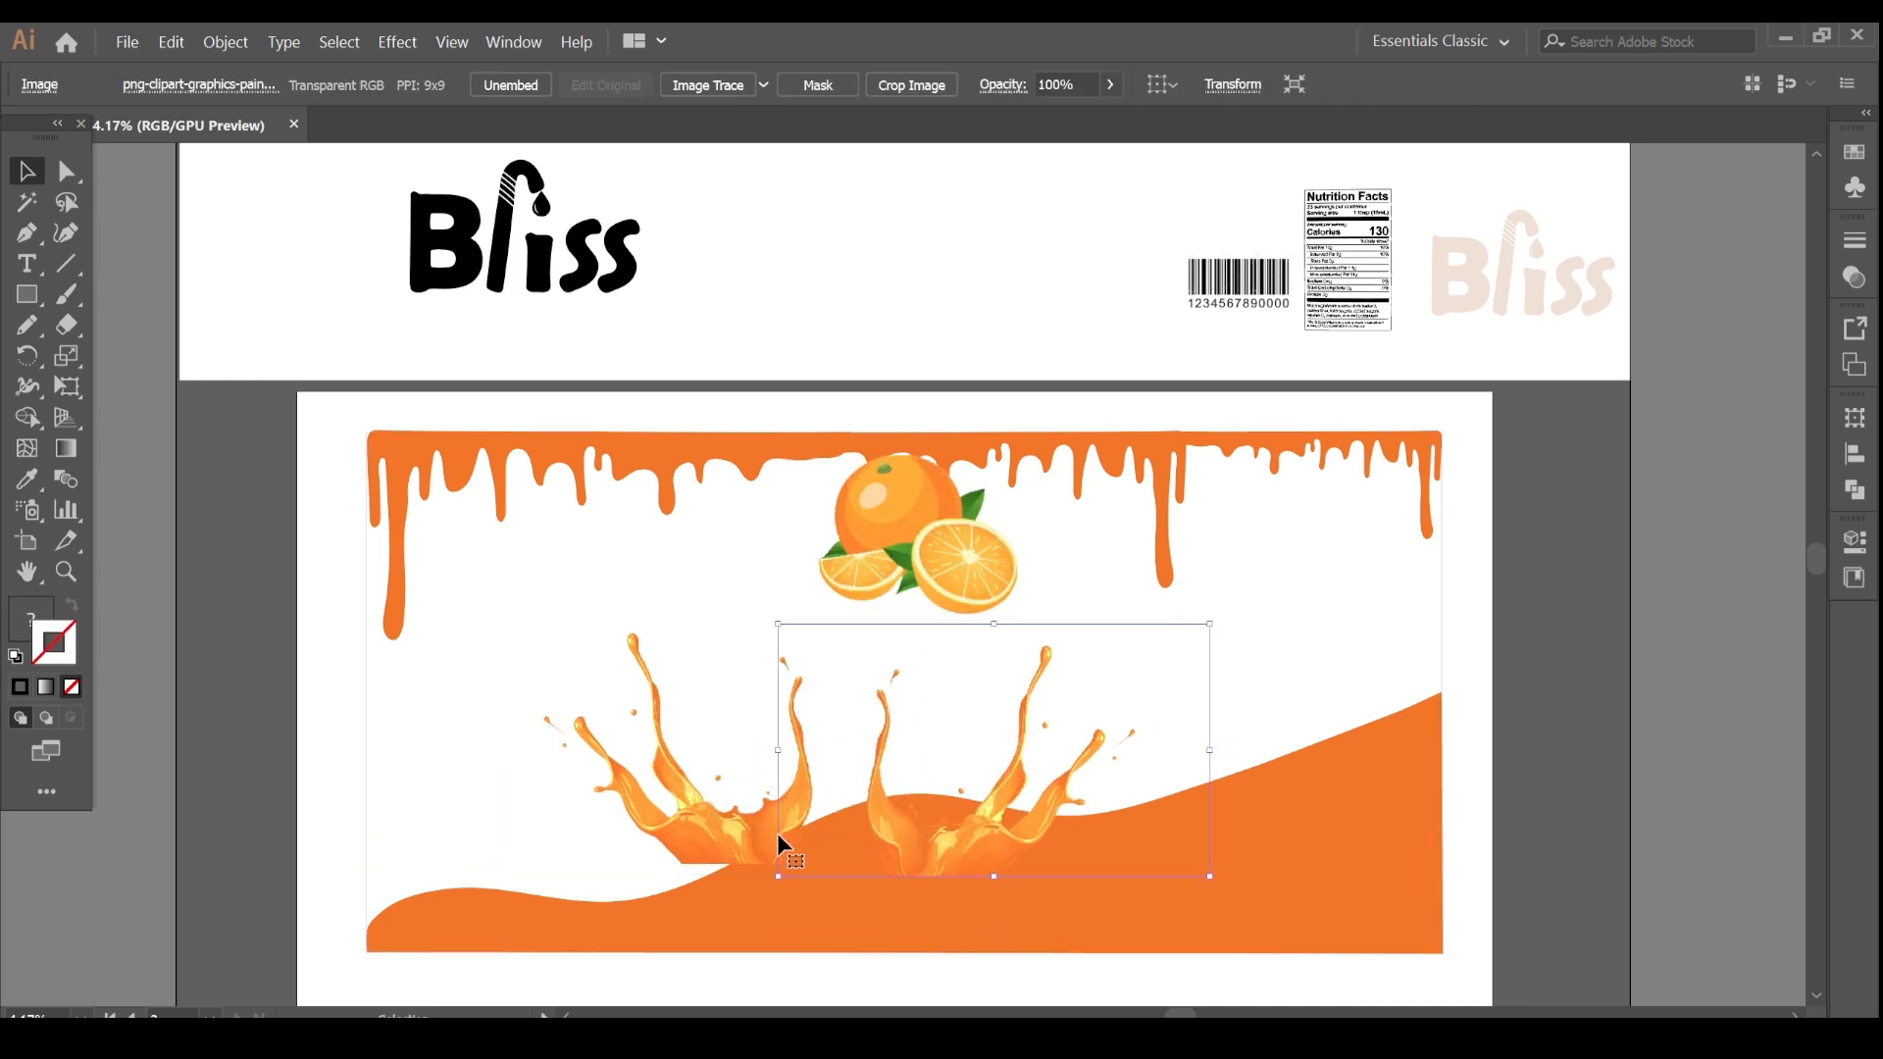
left_click_drag(793, 860, 987, 816)
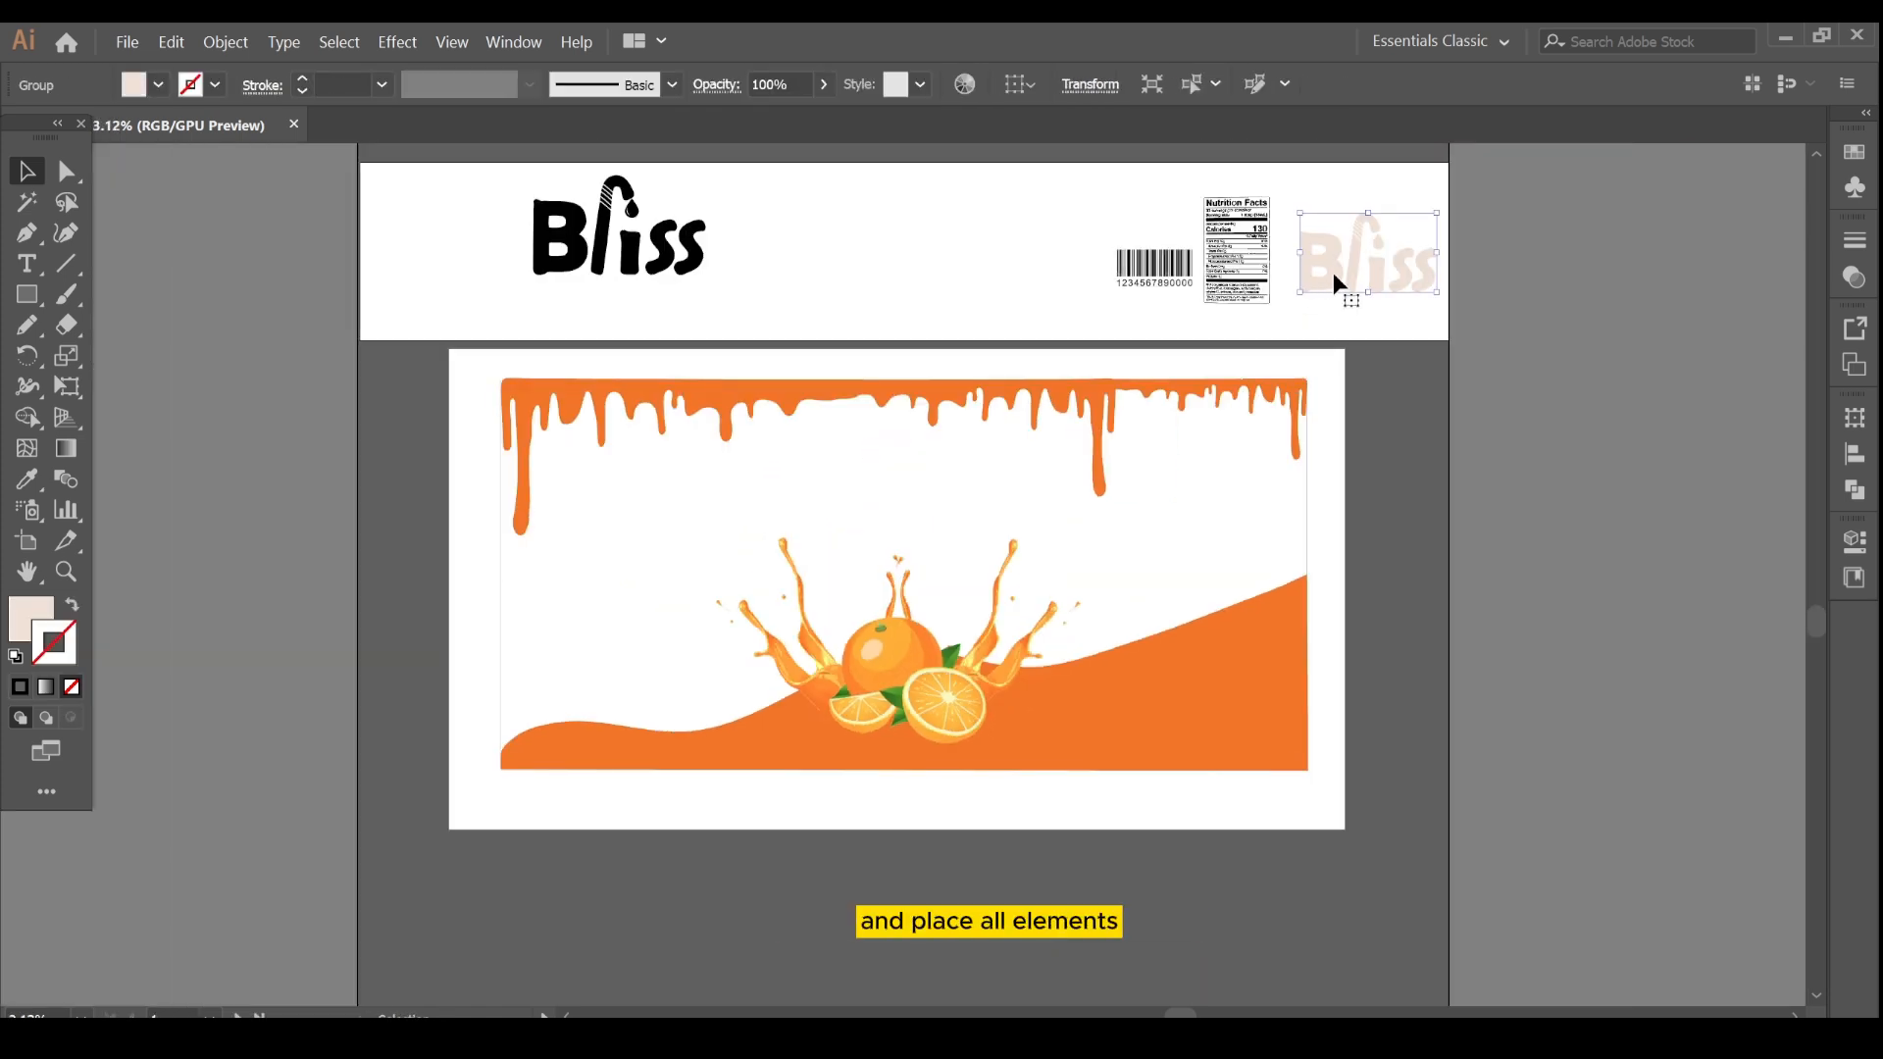
Step: Place the pale Bliss logo on the cream label and begin a new text caption
left_click_drag(1369, 253, 912, 493)
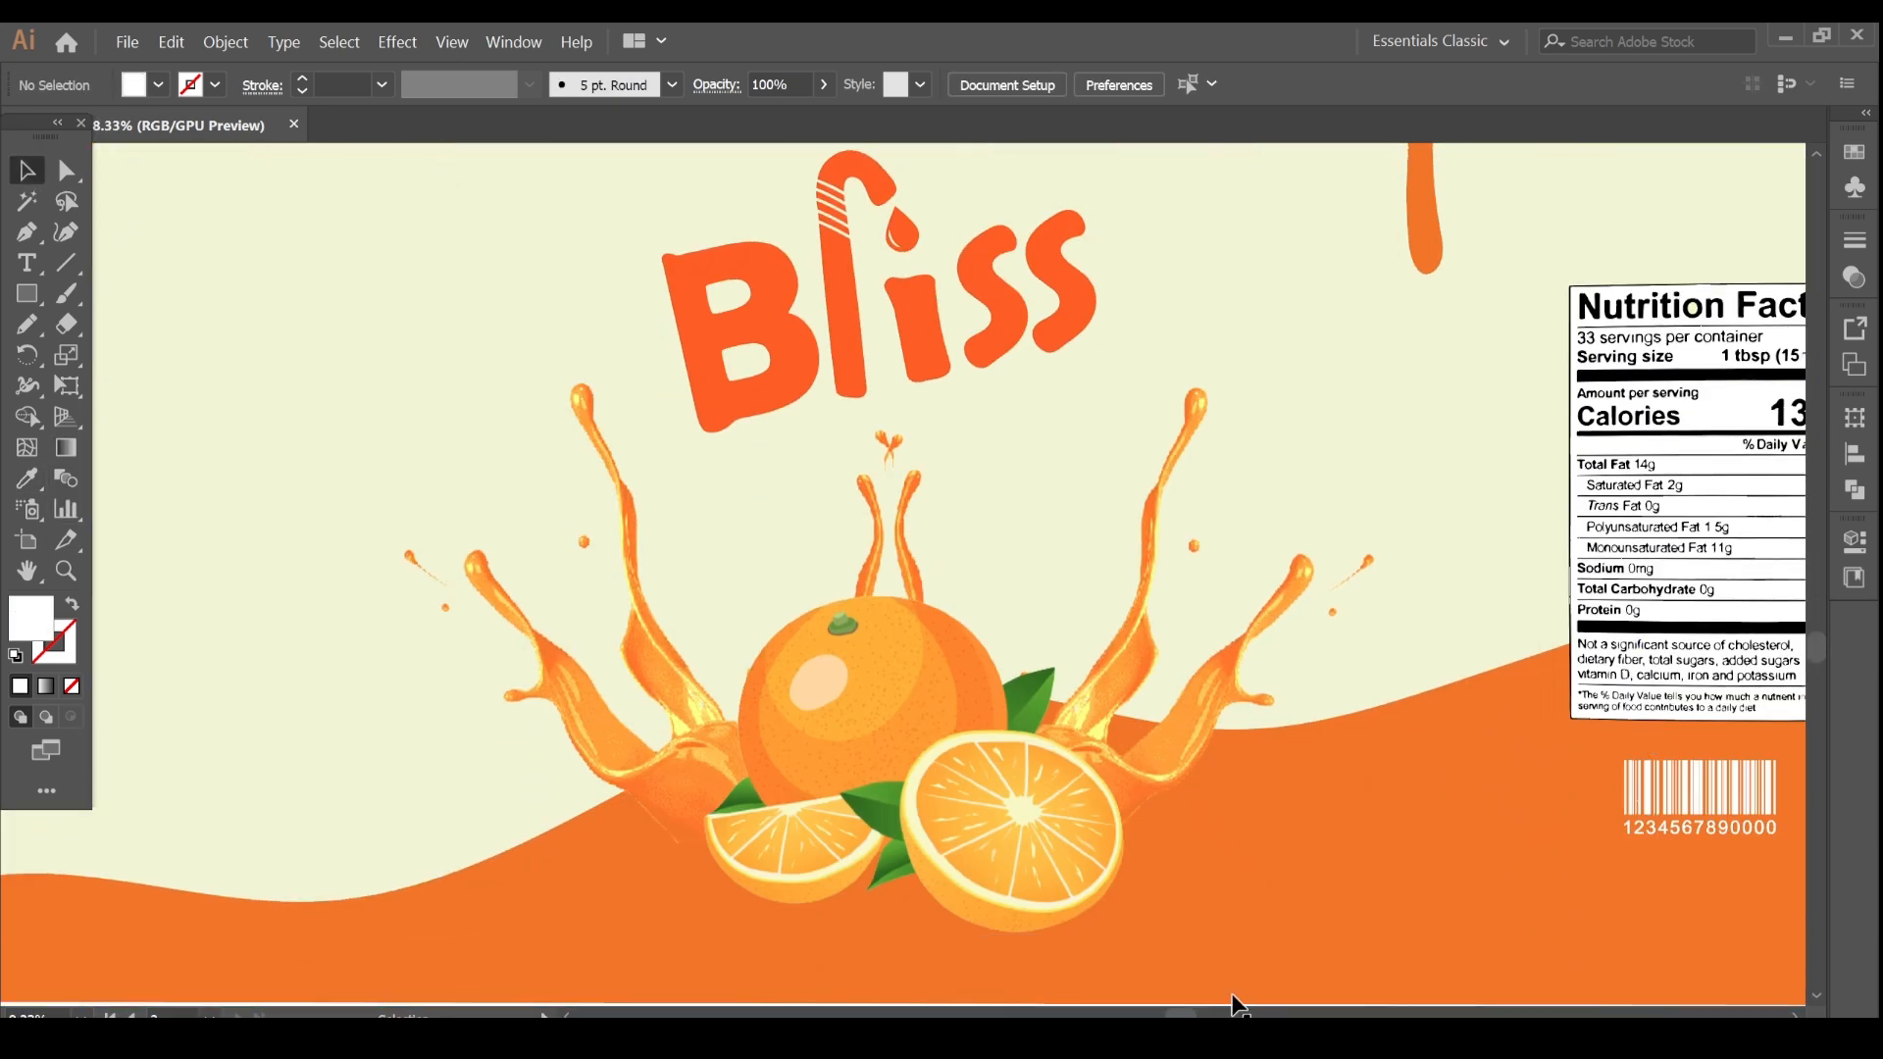
left_click(26, 262)
type("N")
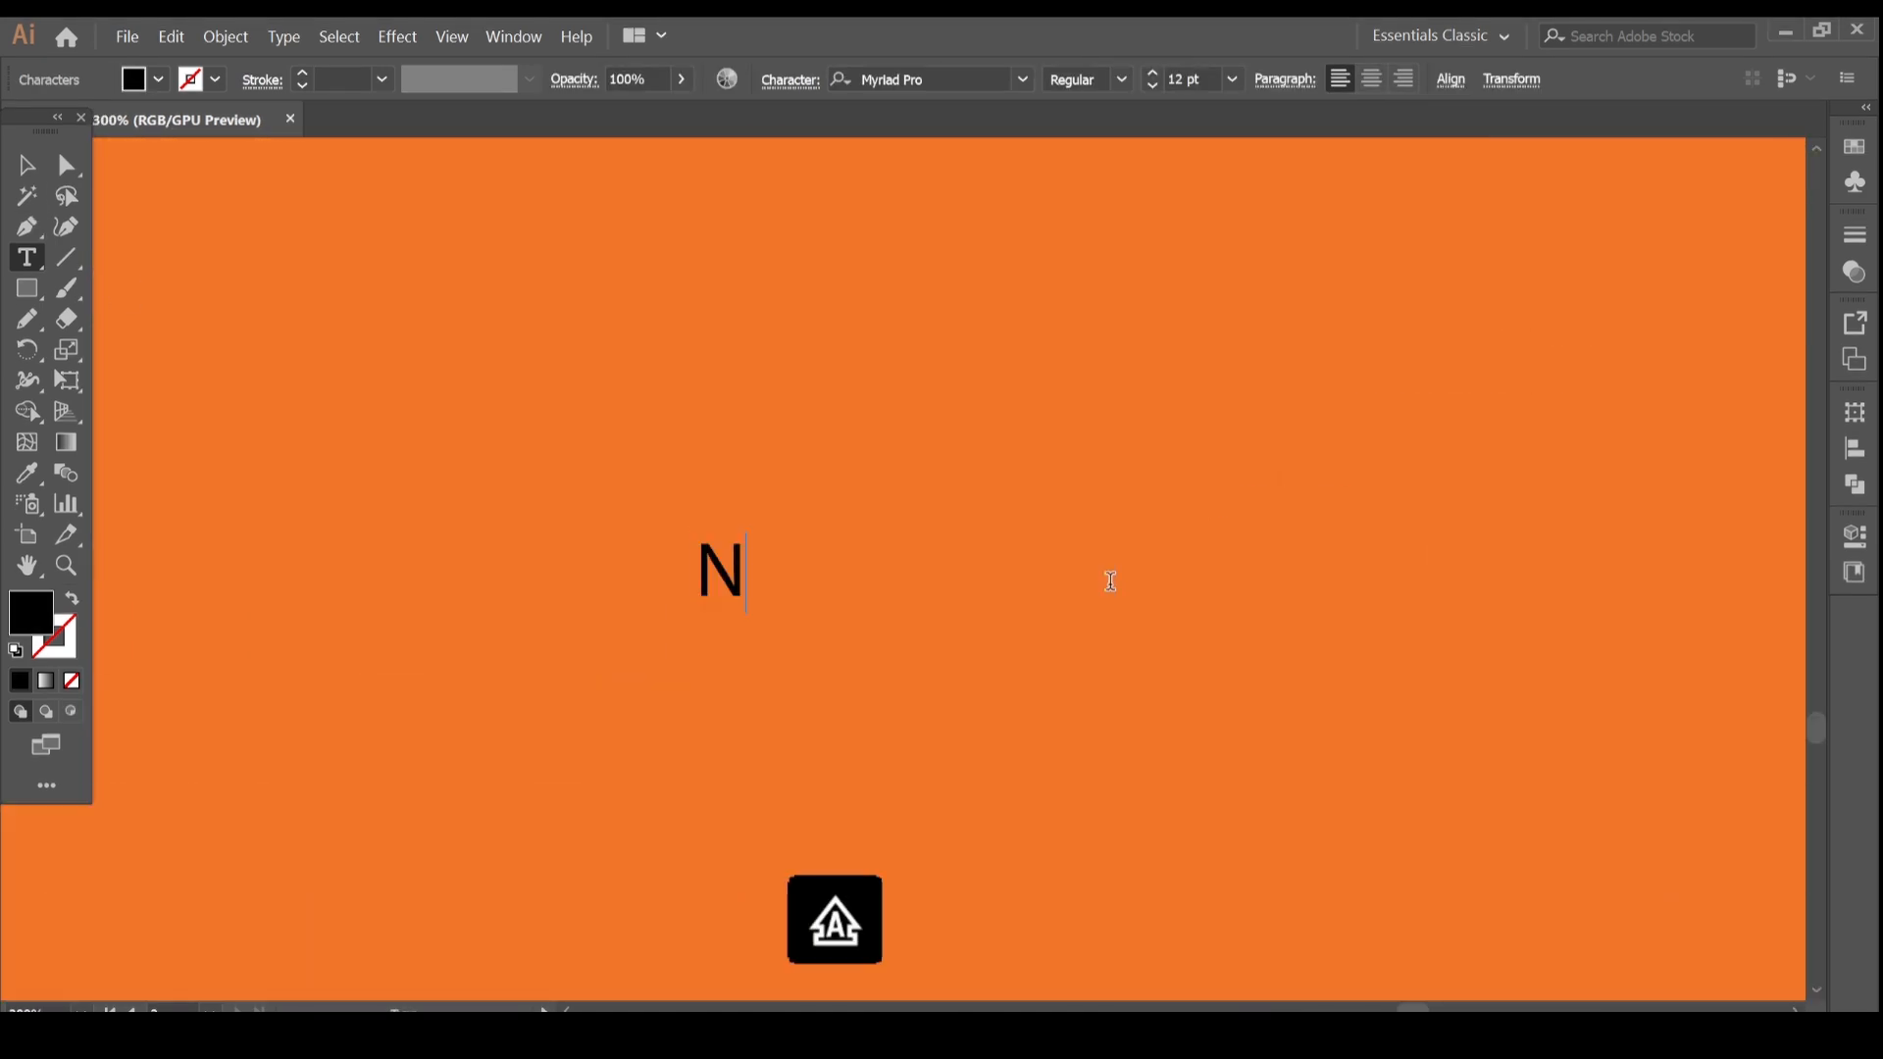
Step: Add 'Natural Orange Flavoured', centre the Orange Flavoured caption, and set the 100% natural badge beside the oranges
type("atural Orange Flavoured")
left_click(1194, 79)
type("182")
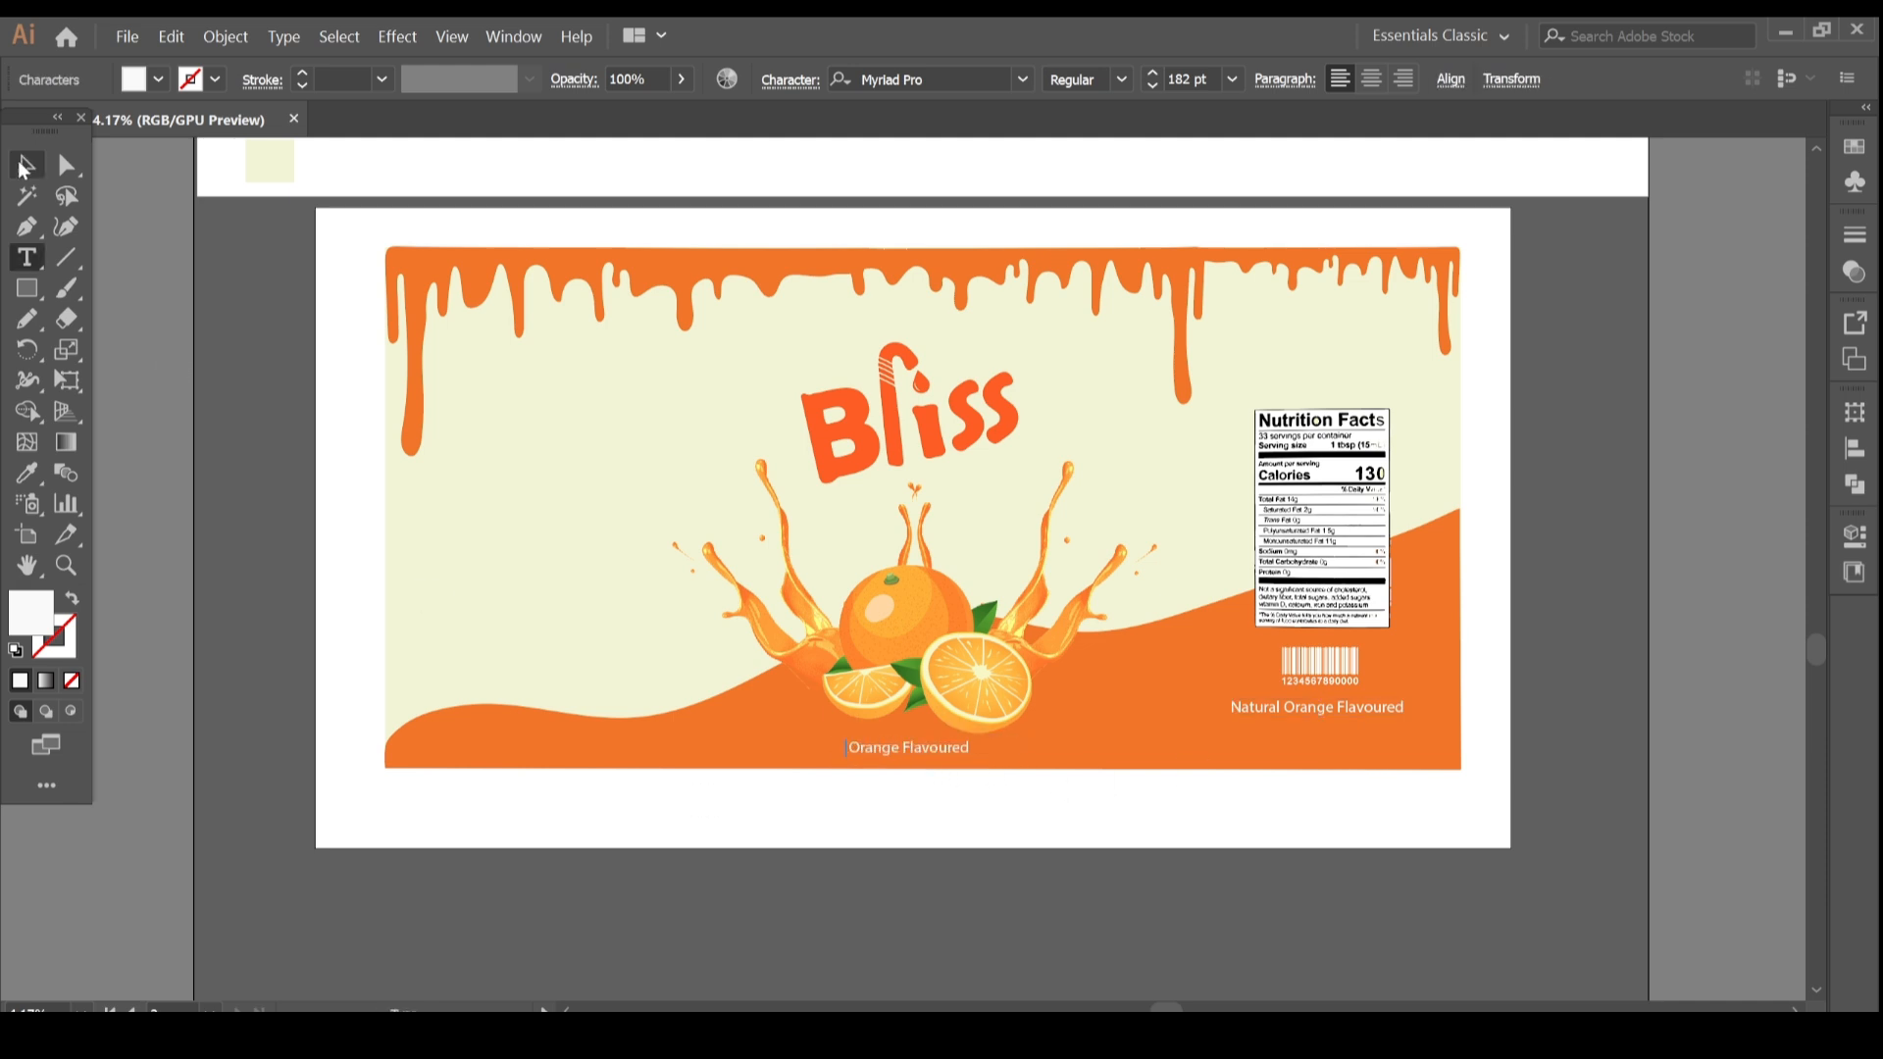
left_click(924, 601)
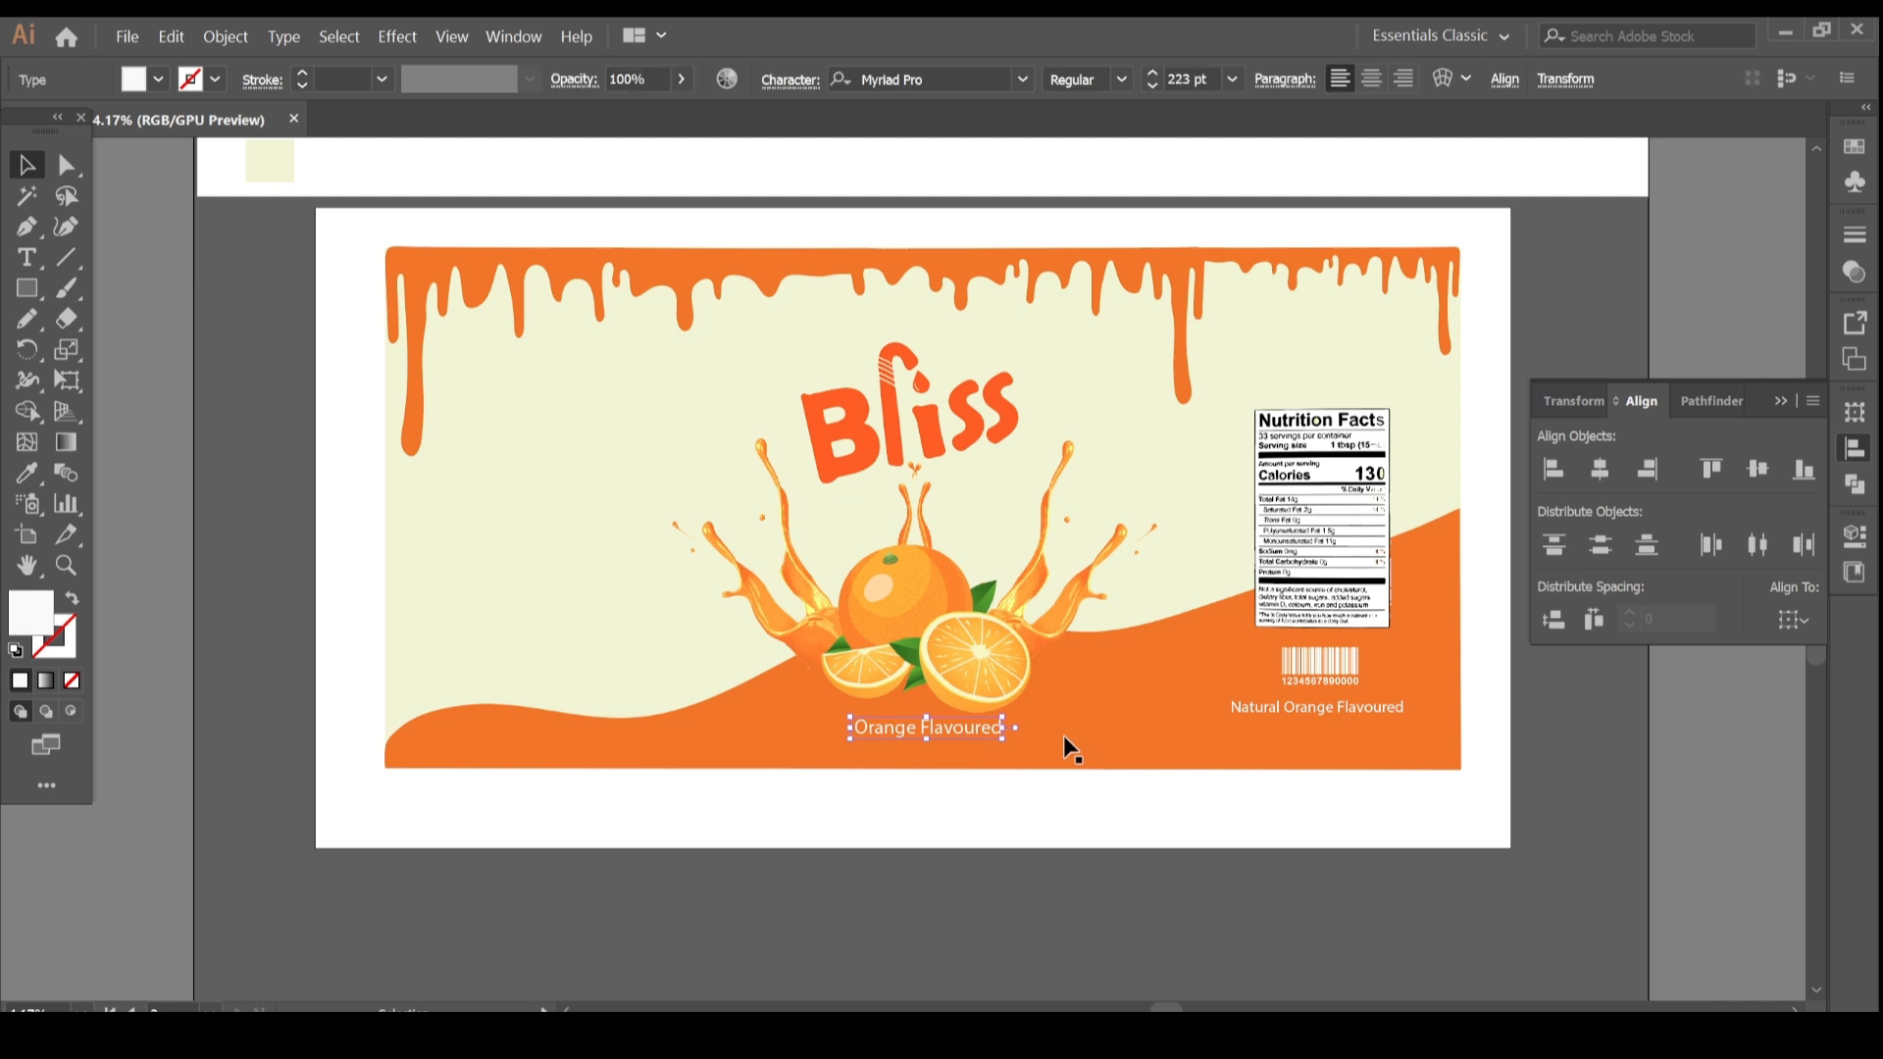
left_click(720, 865)
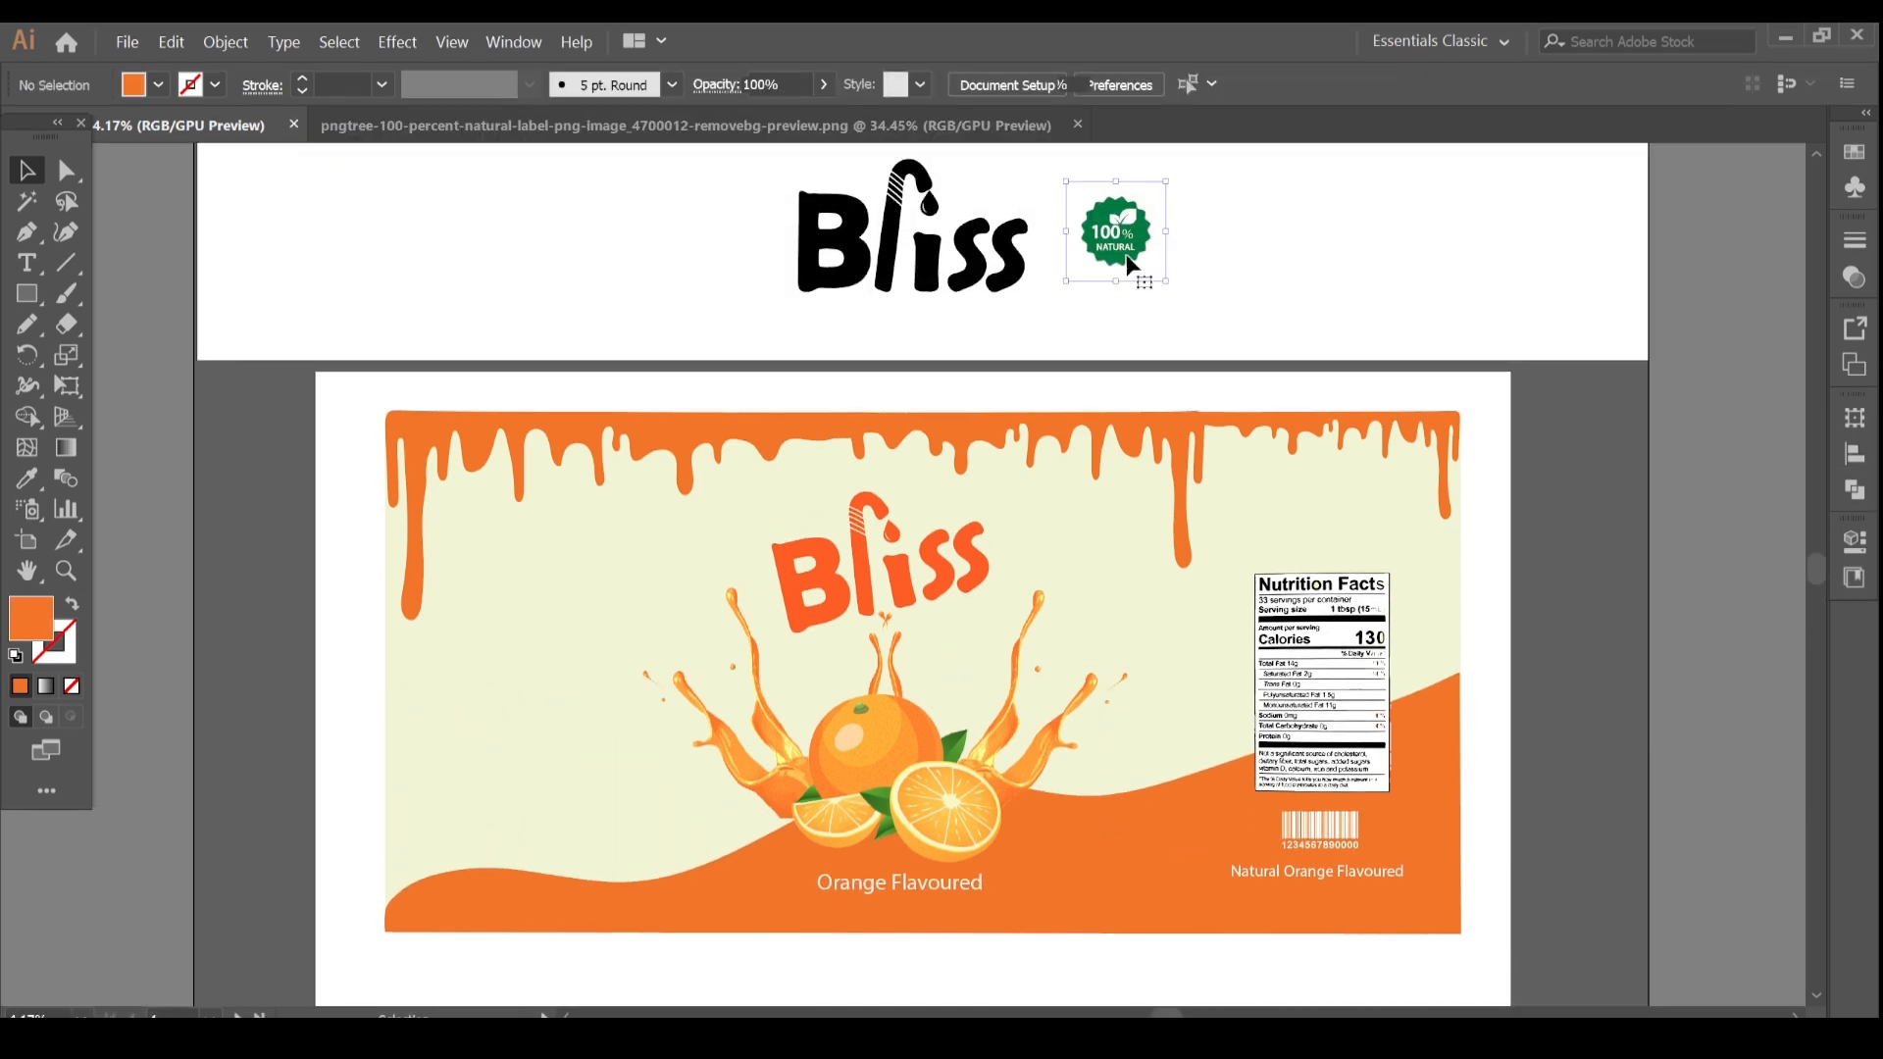
left_click_drag(1114, 231, 1067, 791)
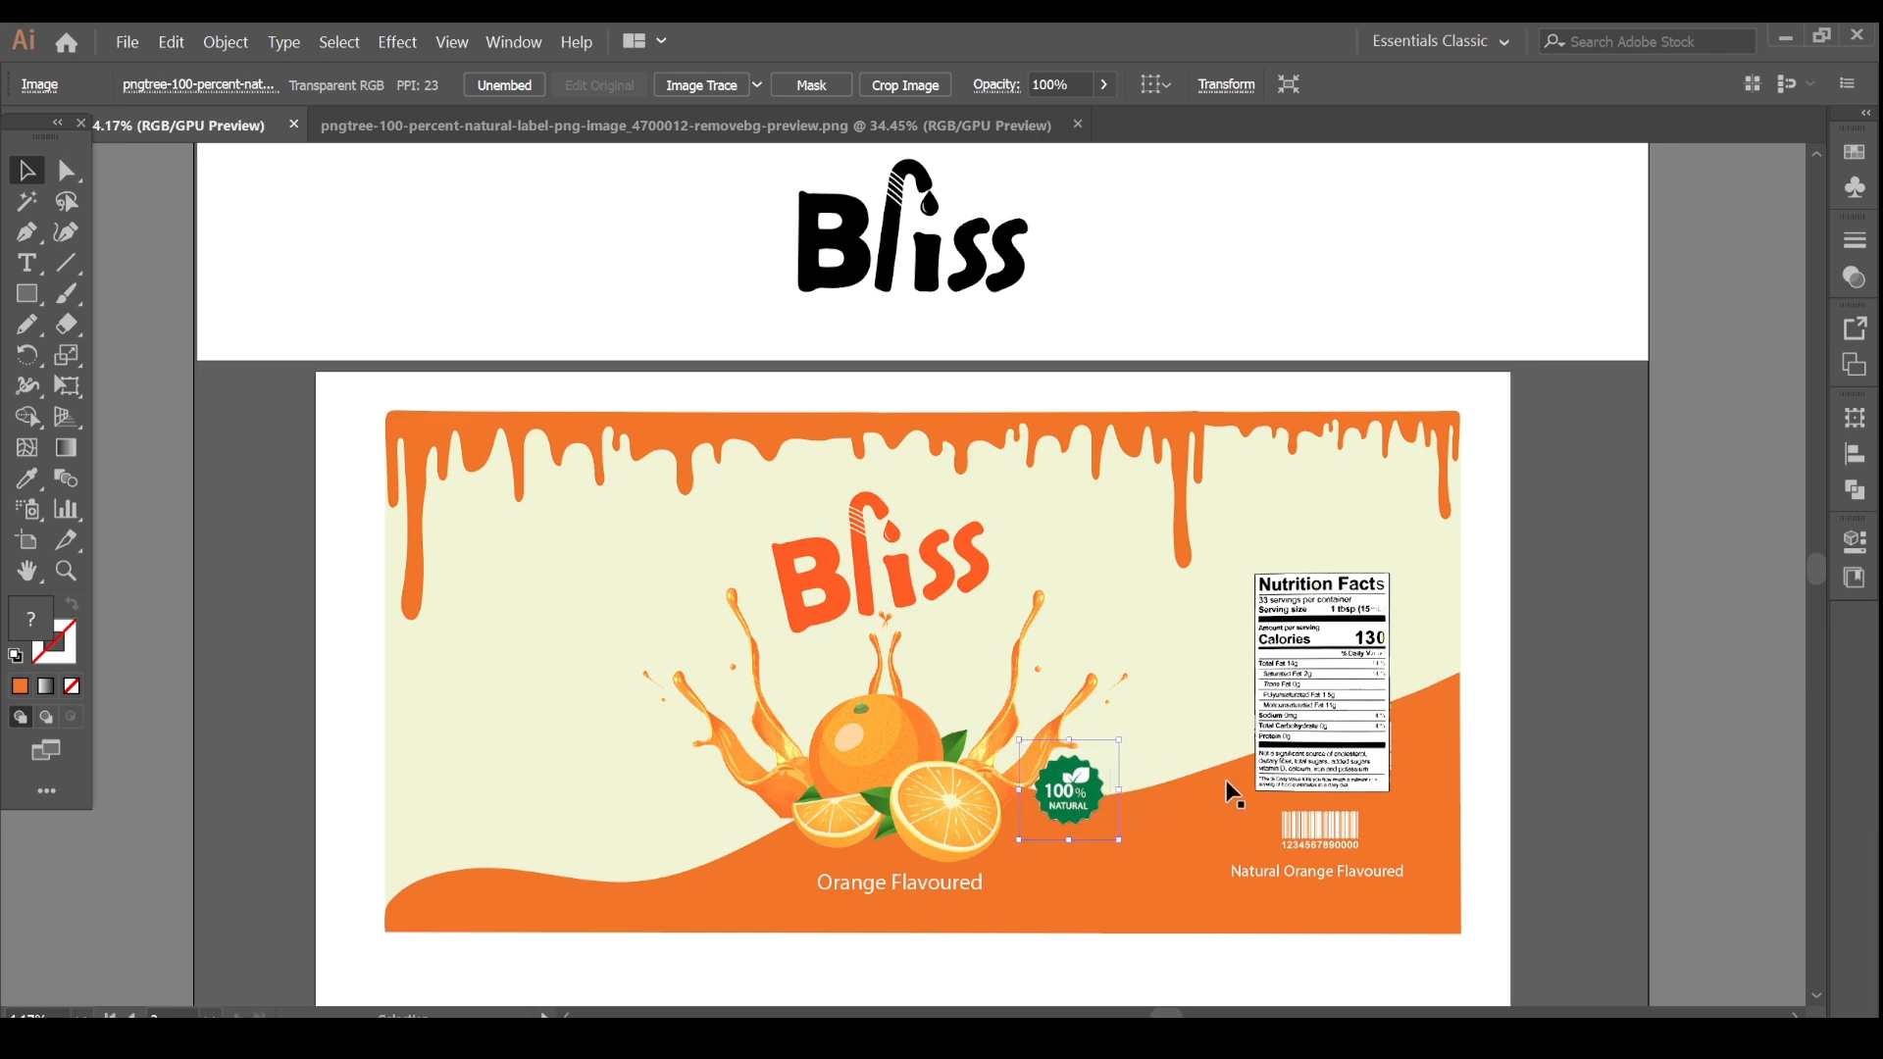